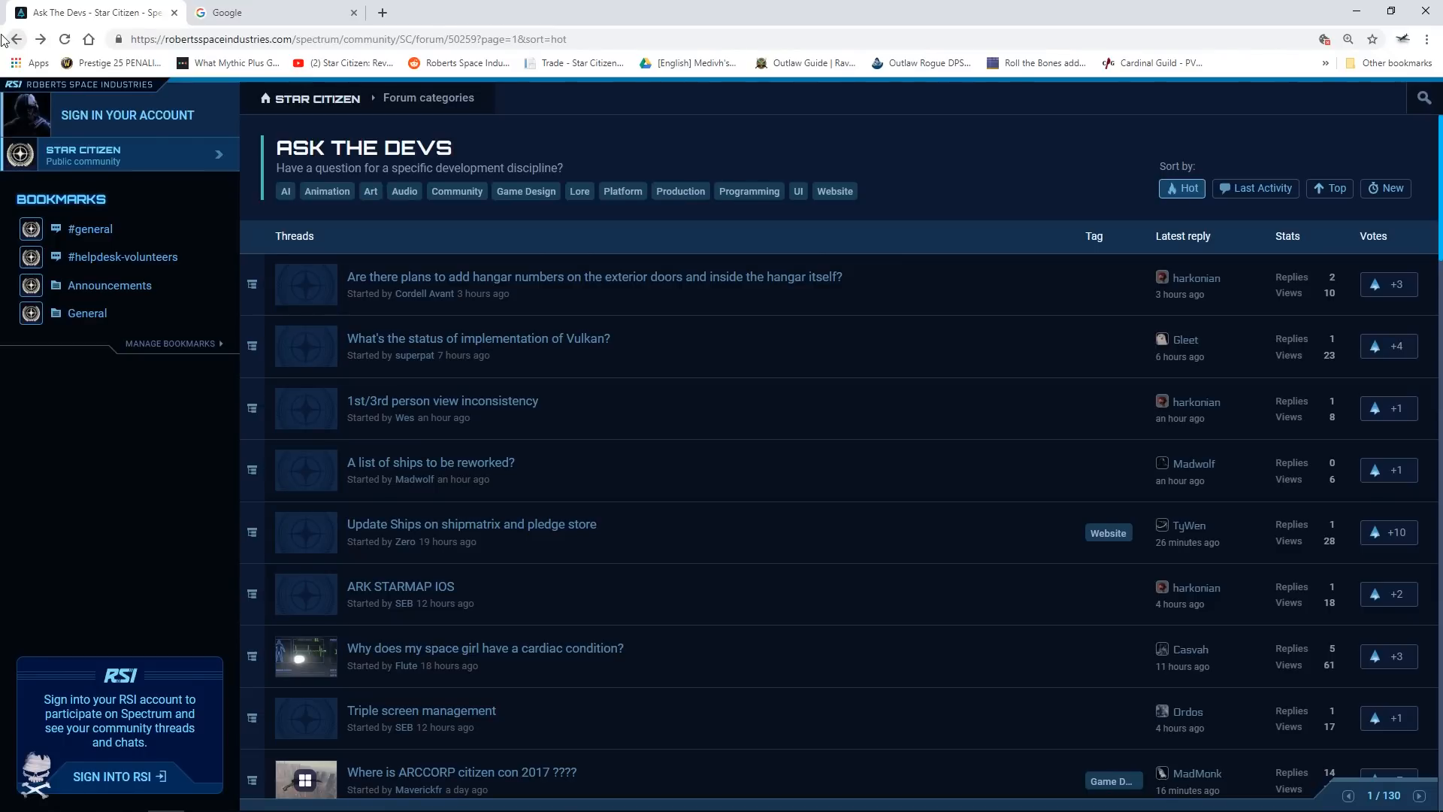
mouse_move(495, 323)
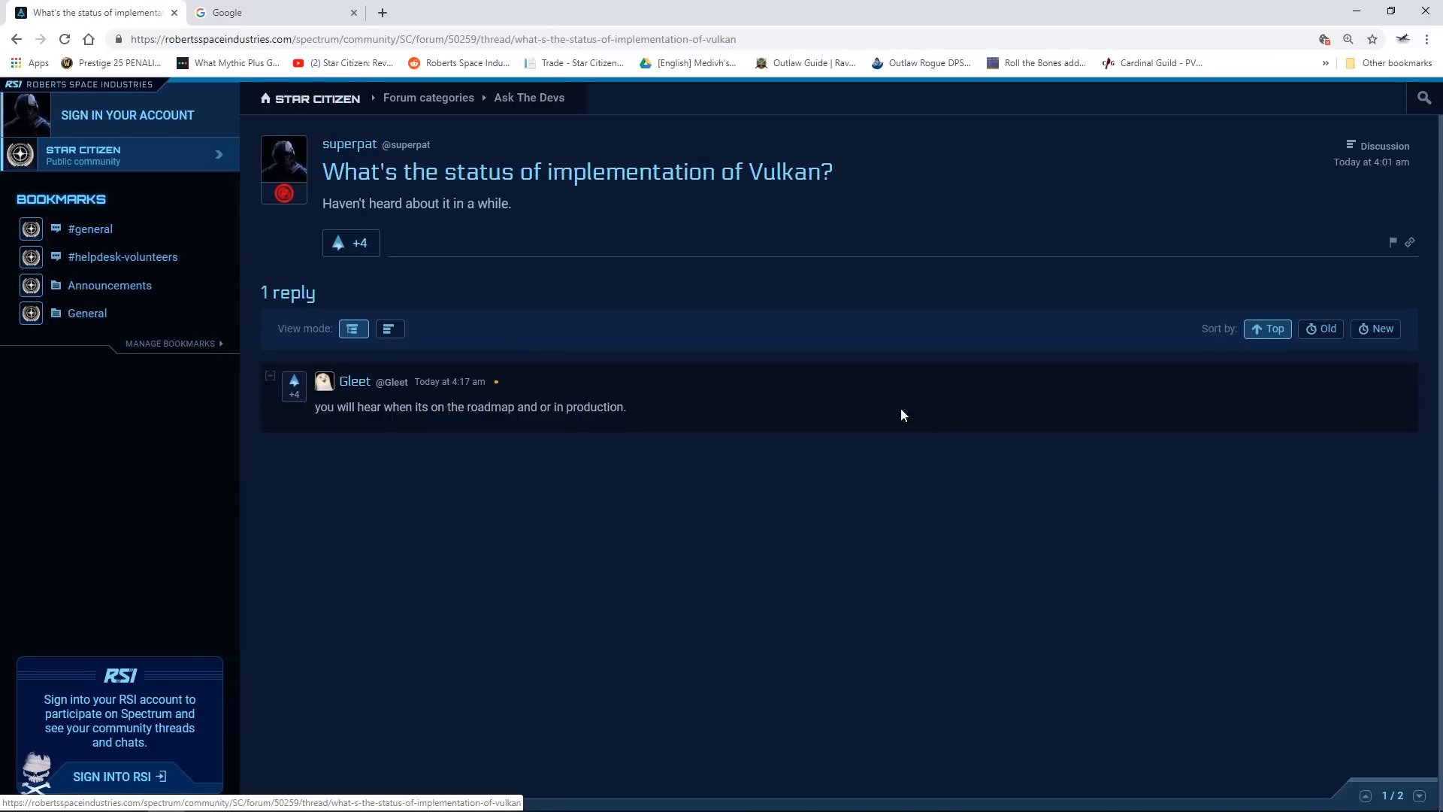
mouse_move(1009, 442)
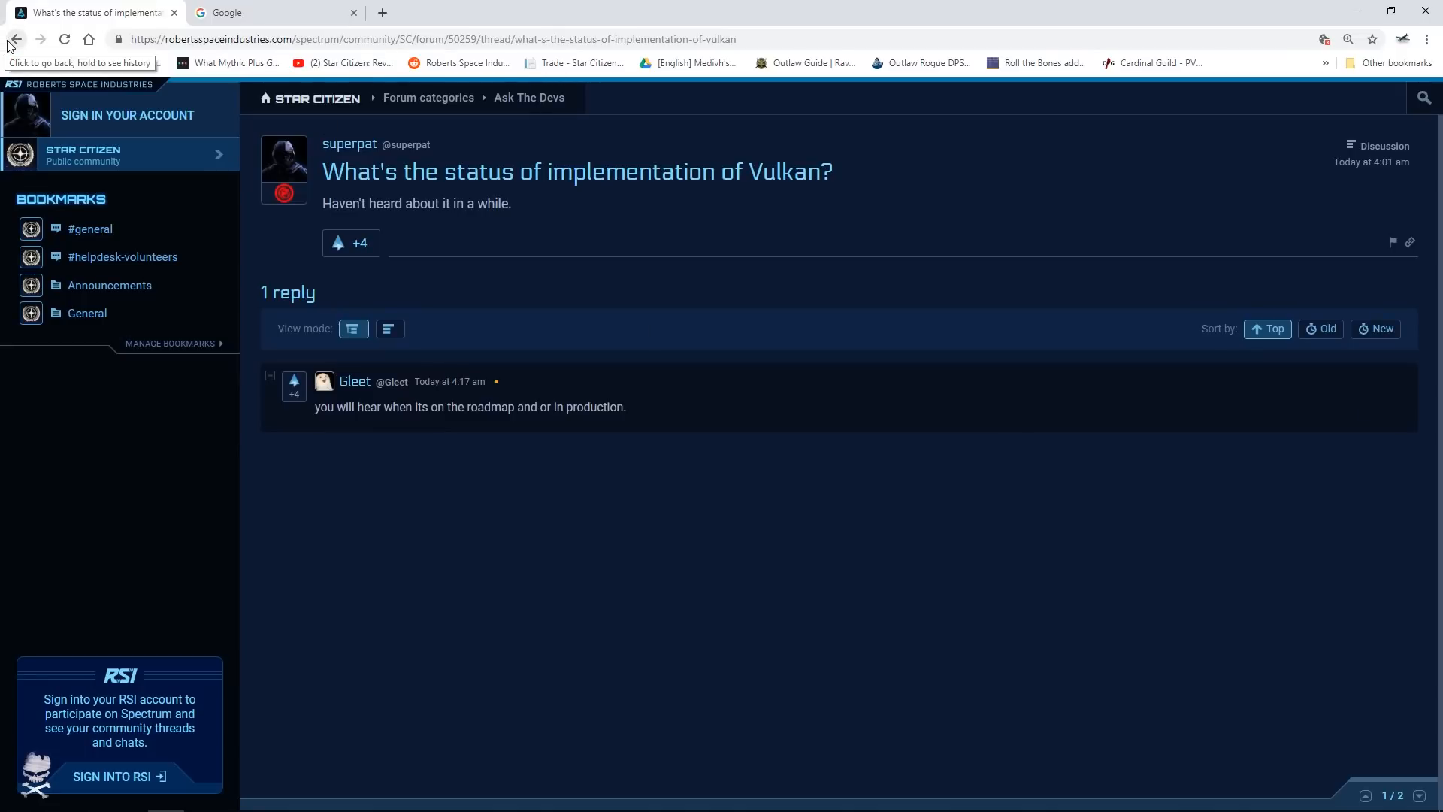
- Read the reply in the '1st/3rd person view inconsistency' thread, then return to the Ask The Devs list
left_click(16, 38)
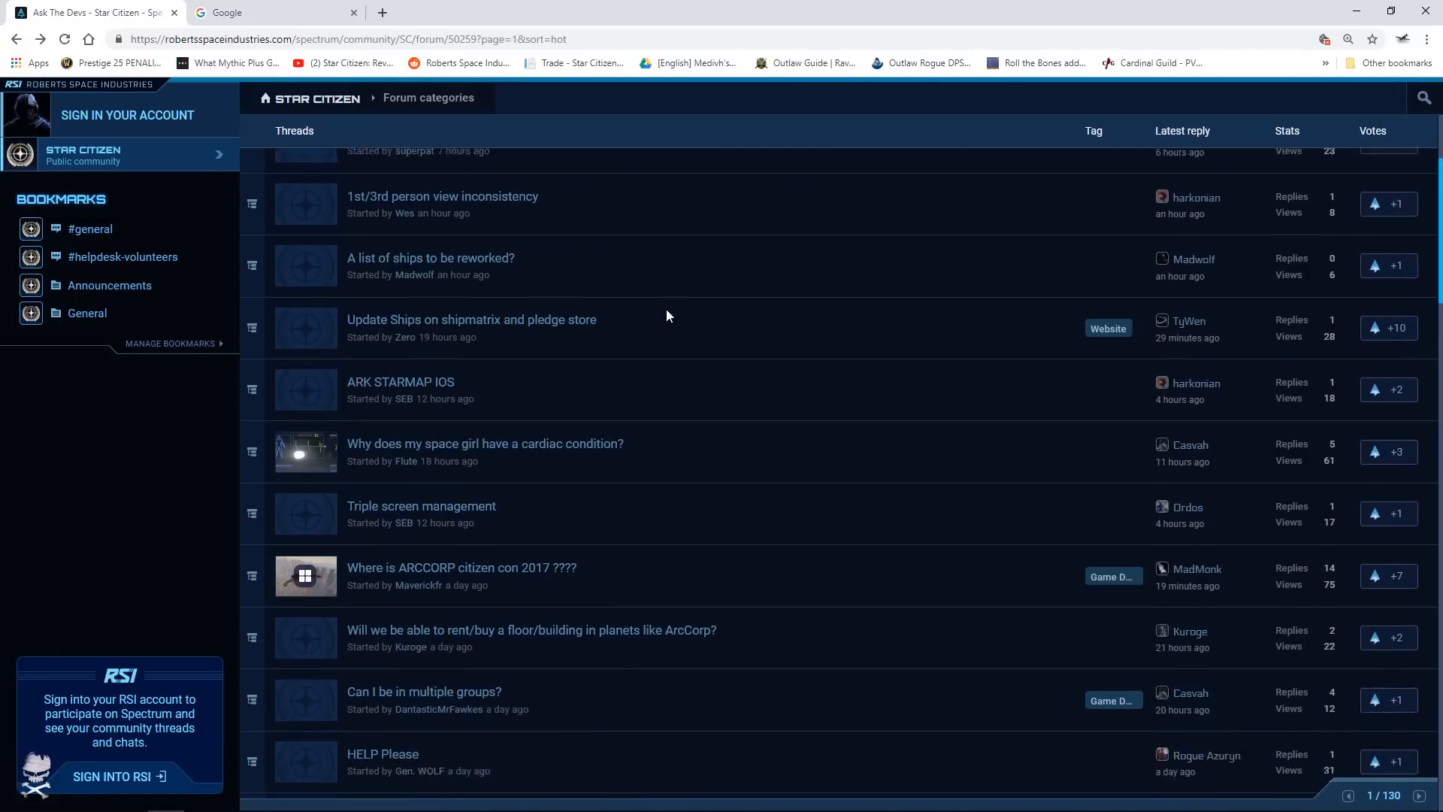
left_click(442, 196)
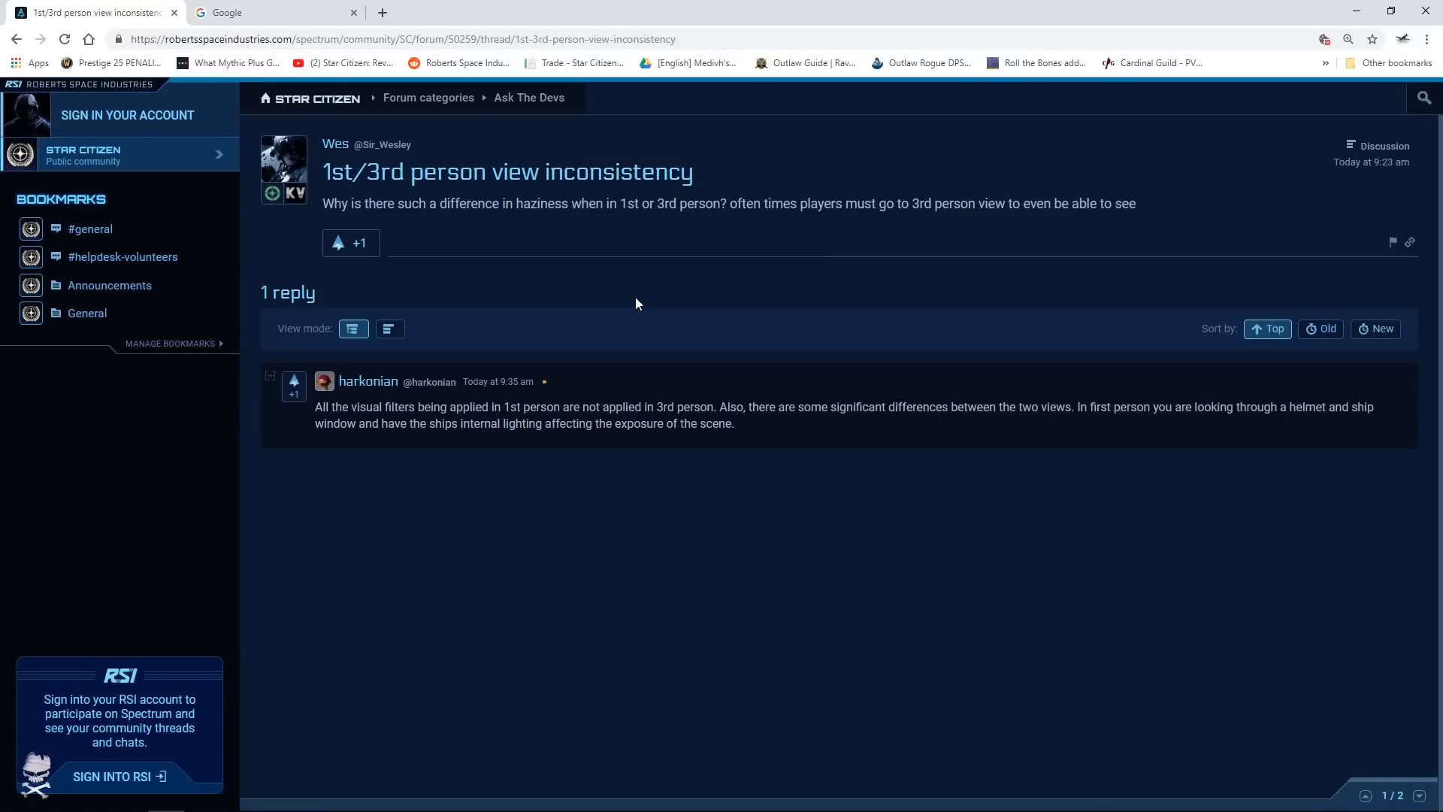
mouse_move(16, 39)
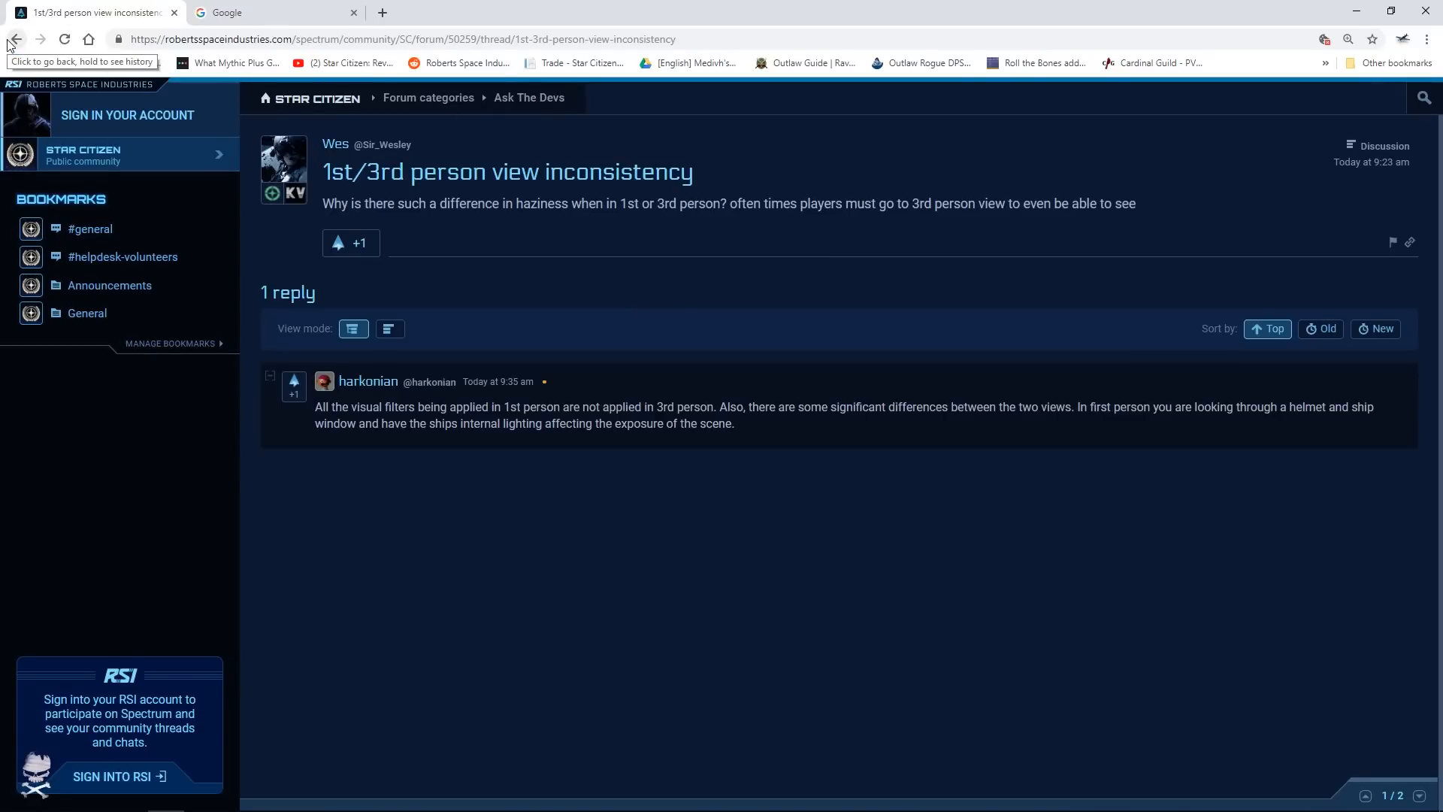
left_click(16, 38)
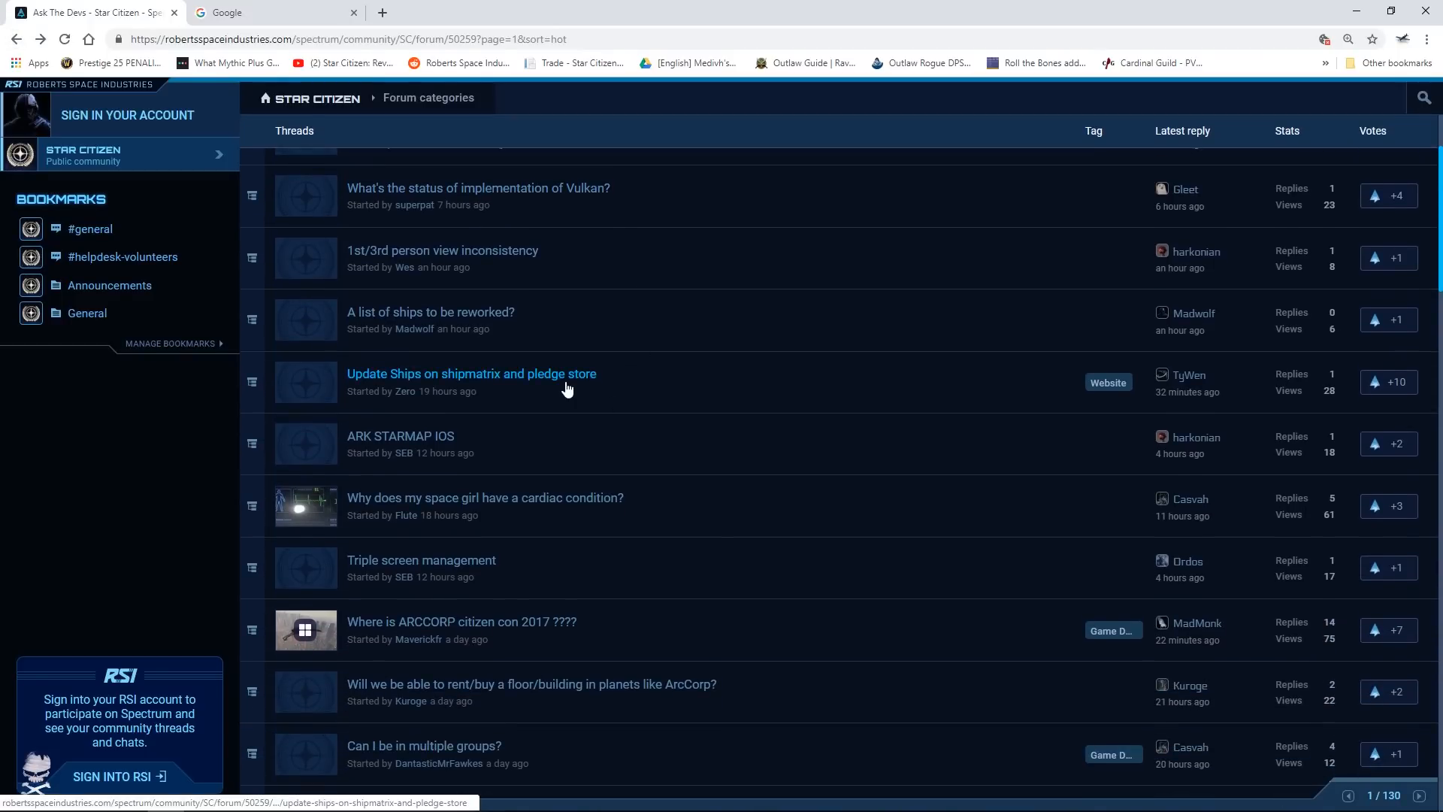
mouse_move(536, 529)
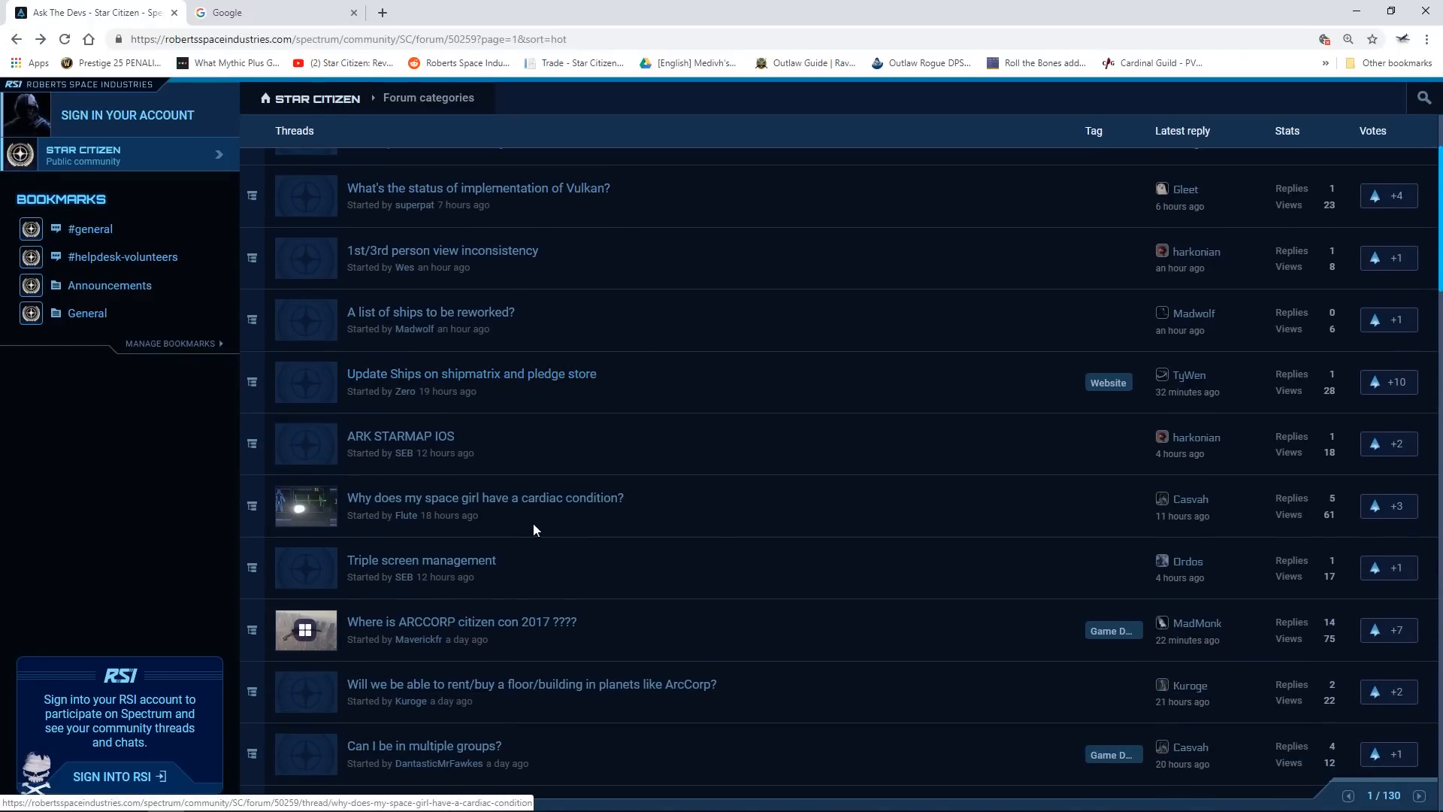
left_click(484, 497)
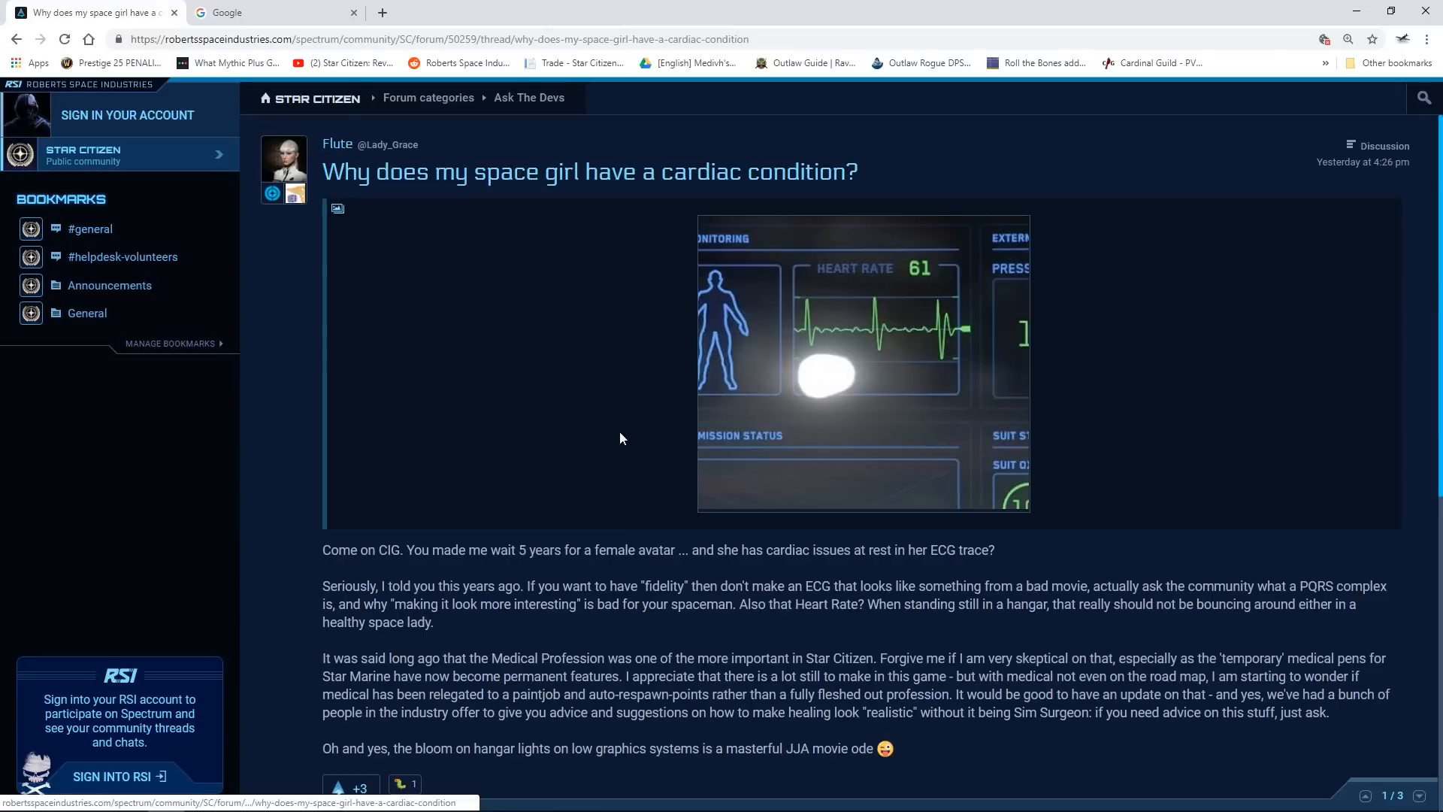
mouse_move(552, 394)
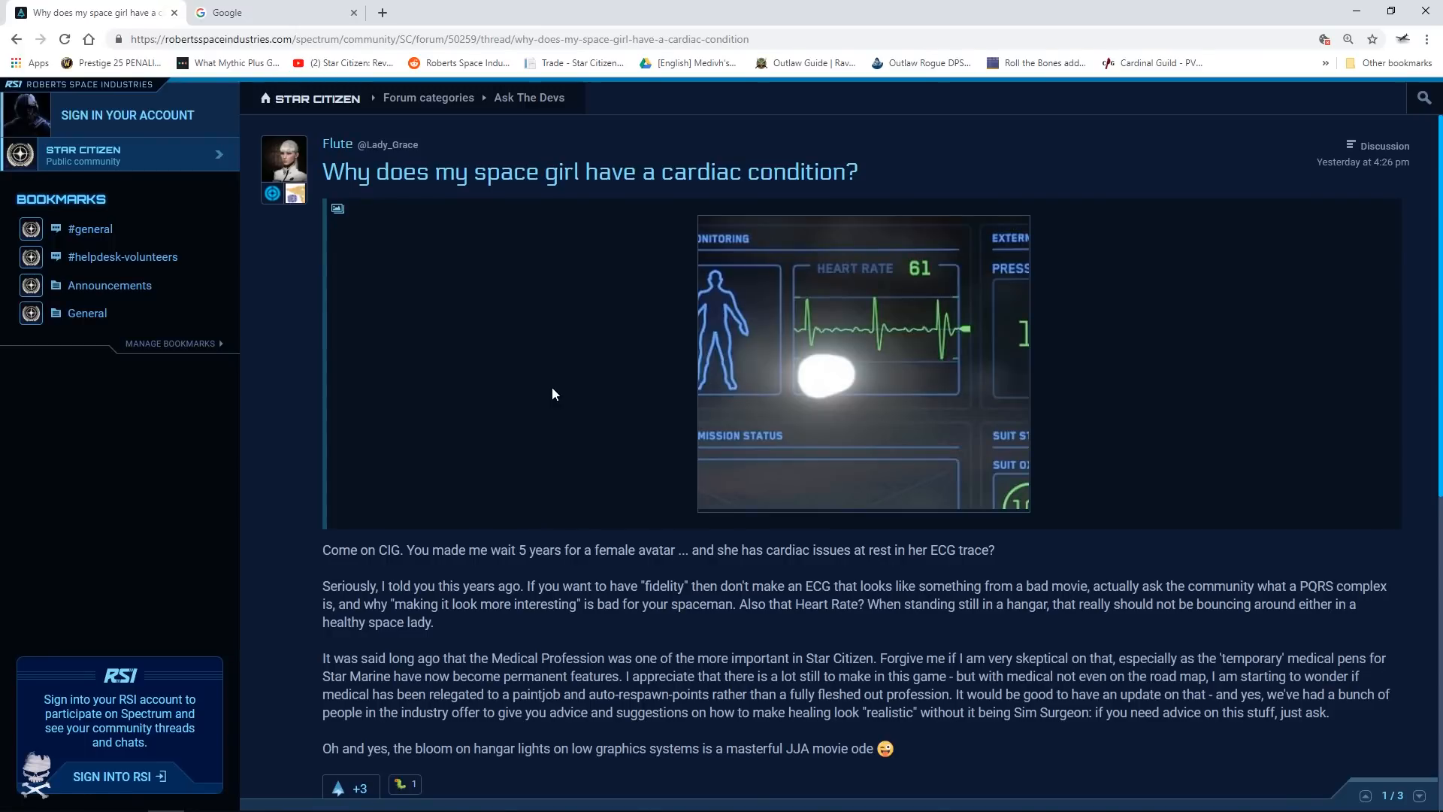
mouse_move(496, 237)
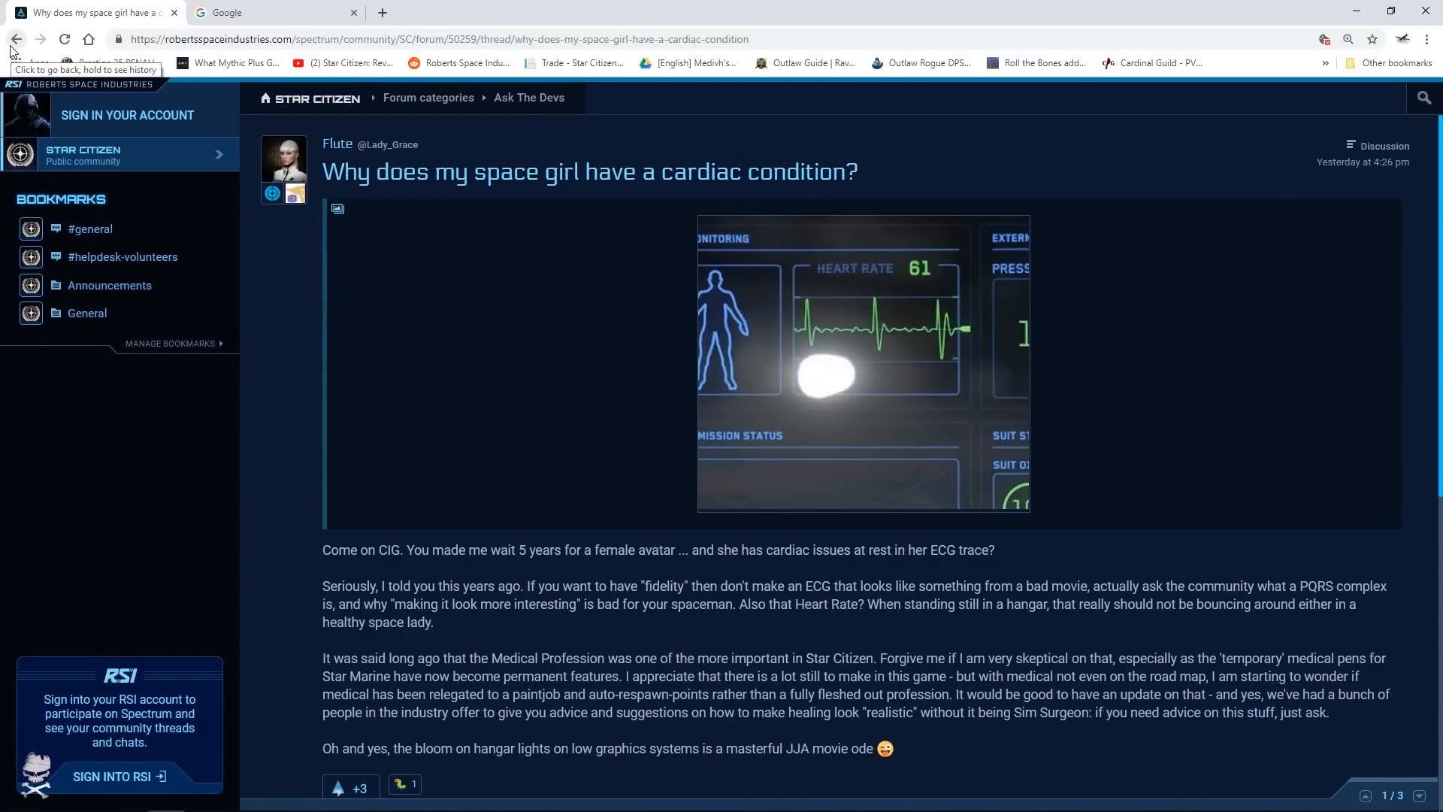
- Go back from the cardiac-condition thread to the Ask The Devs thread list
left_click(15, 39)
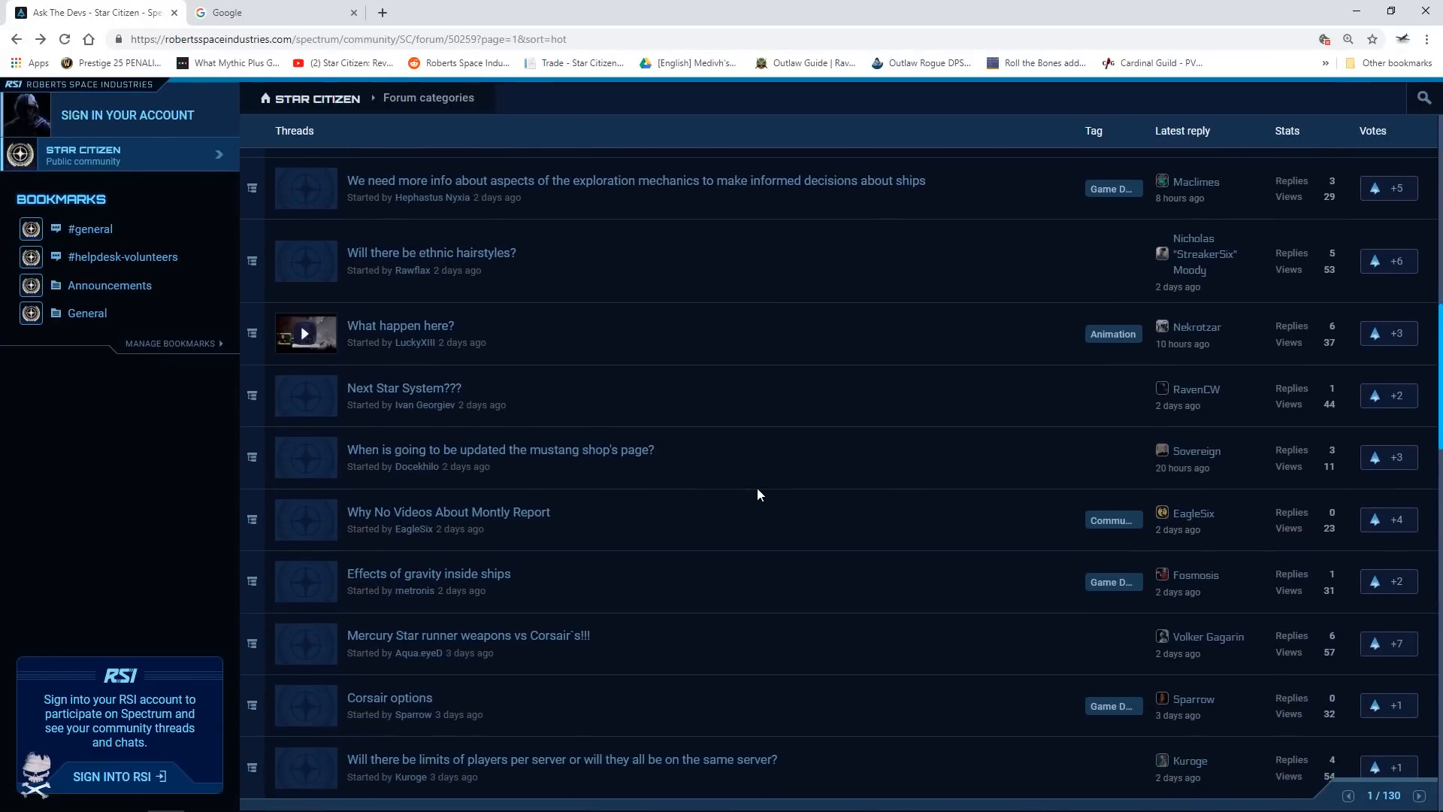
scroll("down", 3)
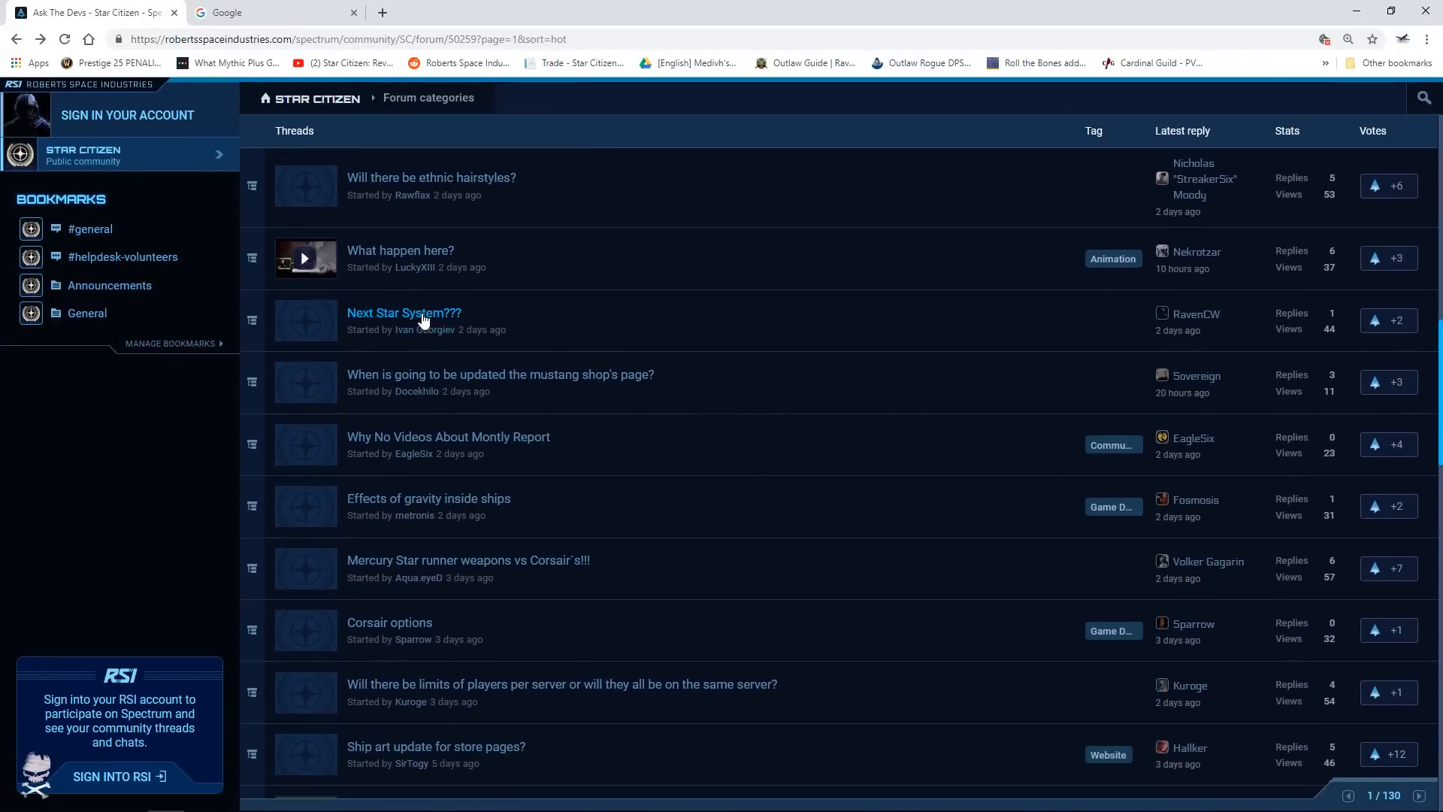
left_click(402, 312)
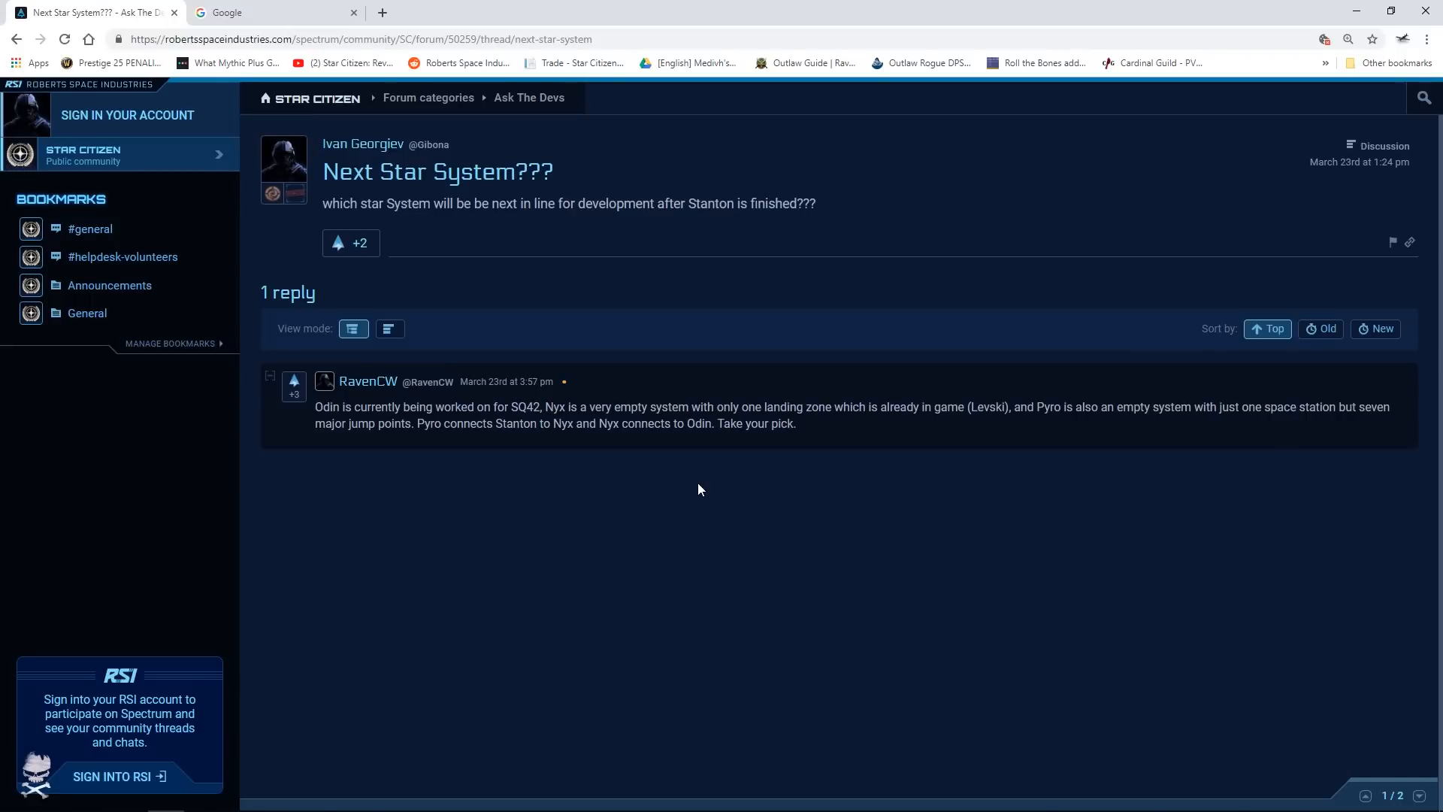
mouse_move(134, 120)
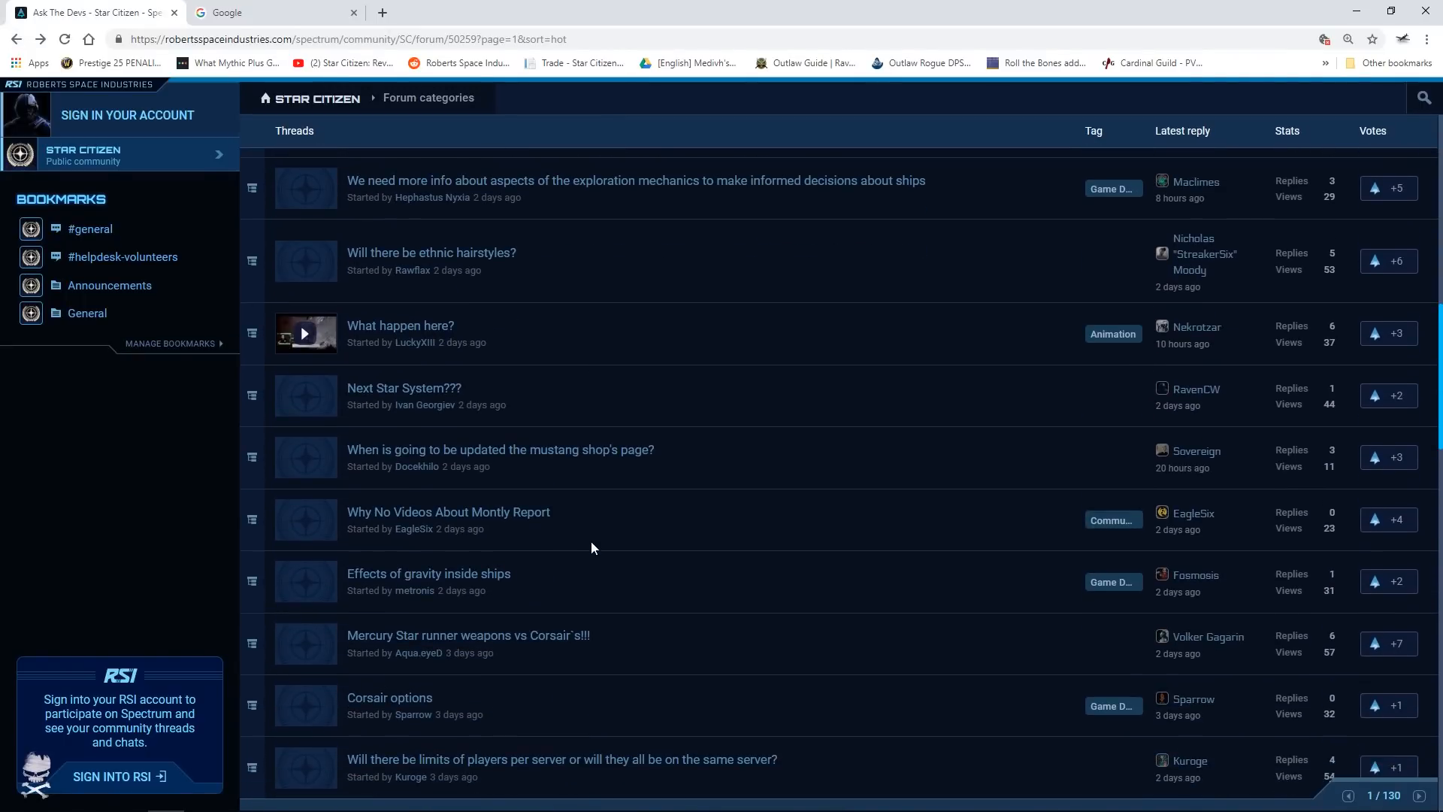
mouse_move(529, 518)
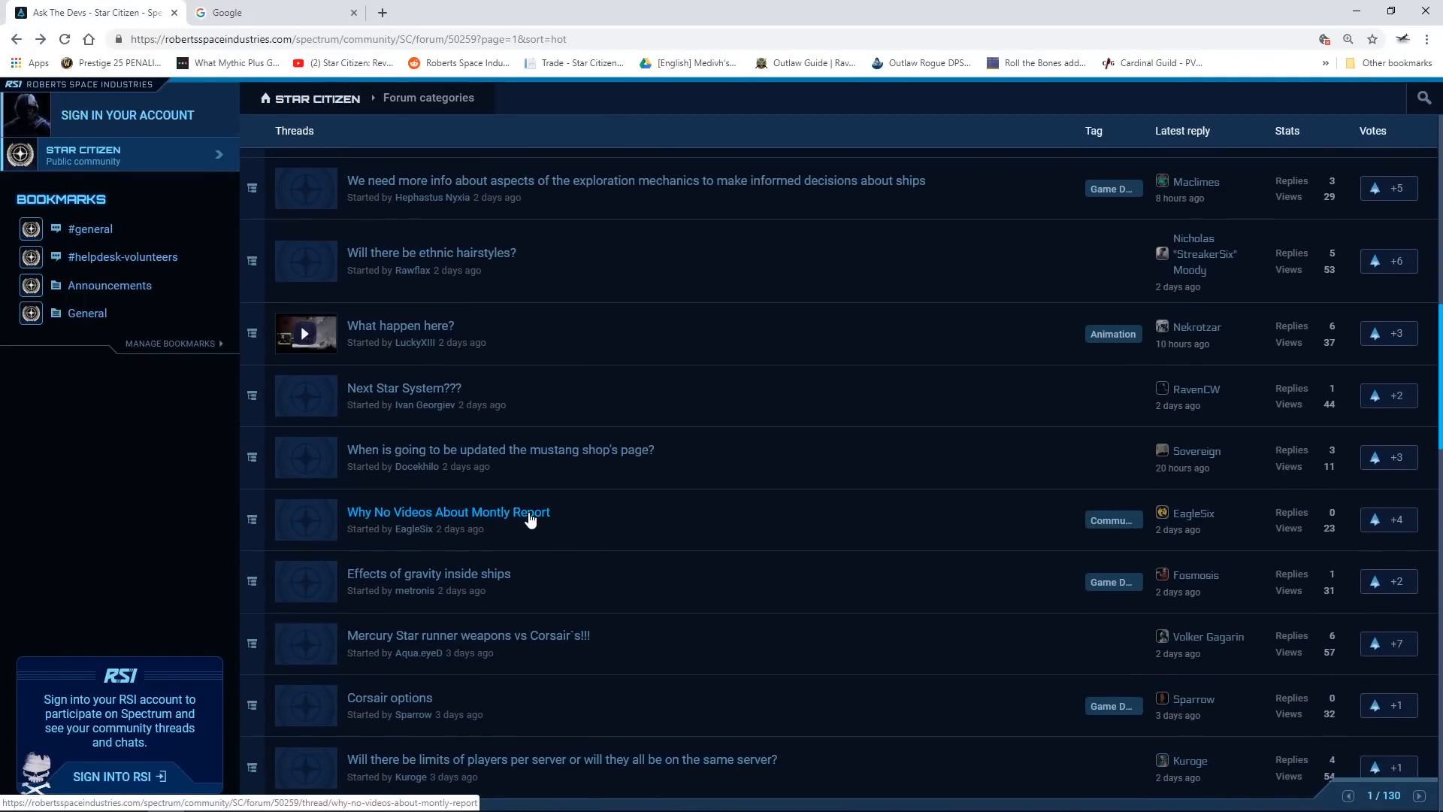
mouse_move(556, 640)
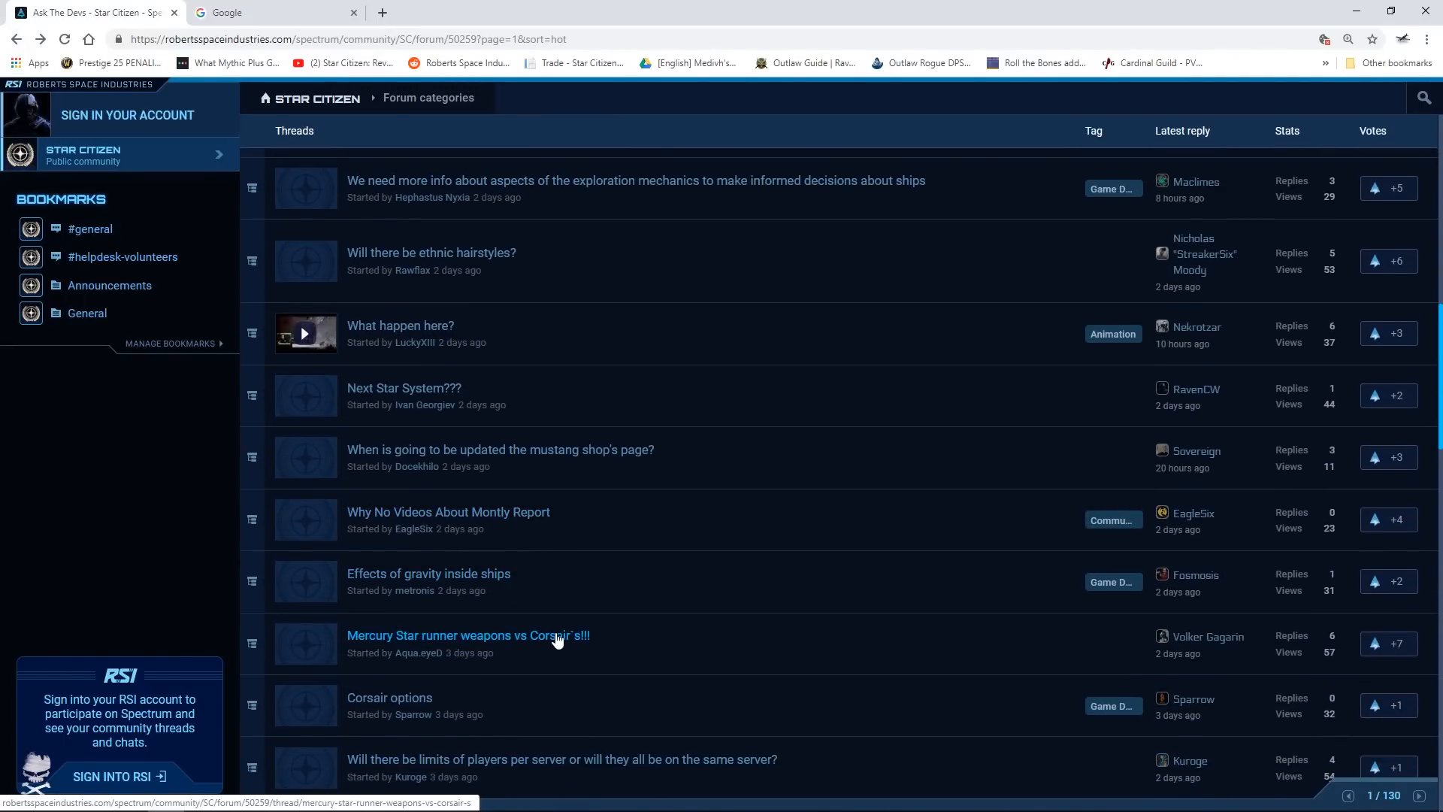
- Open 'Mercury Star runner weapons vs Corsair`s!!!' and read its six replies
left_click(467, 635)
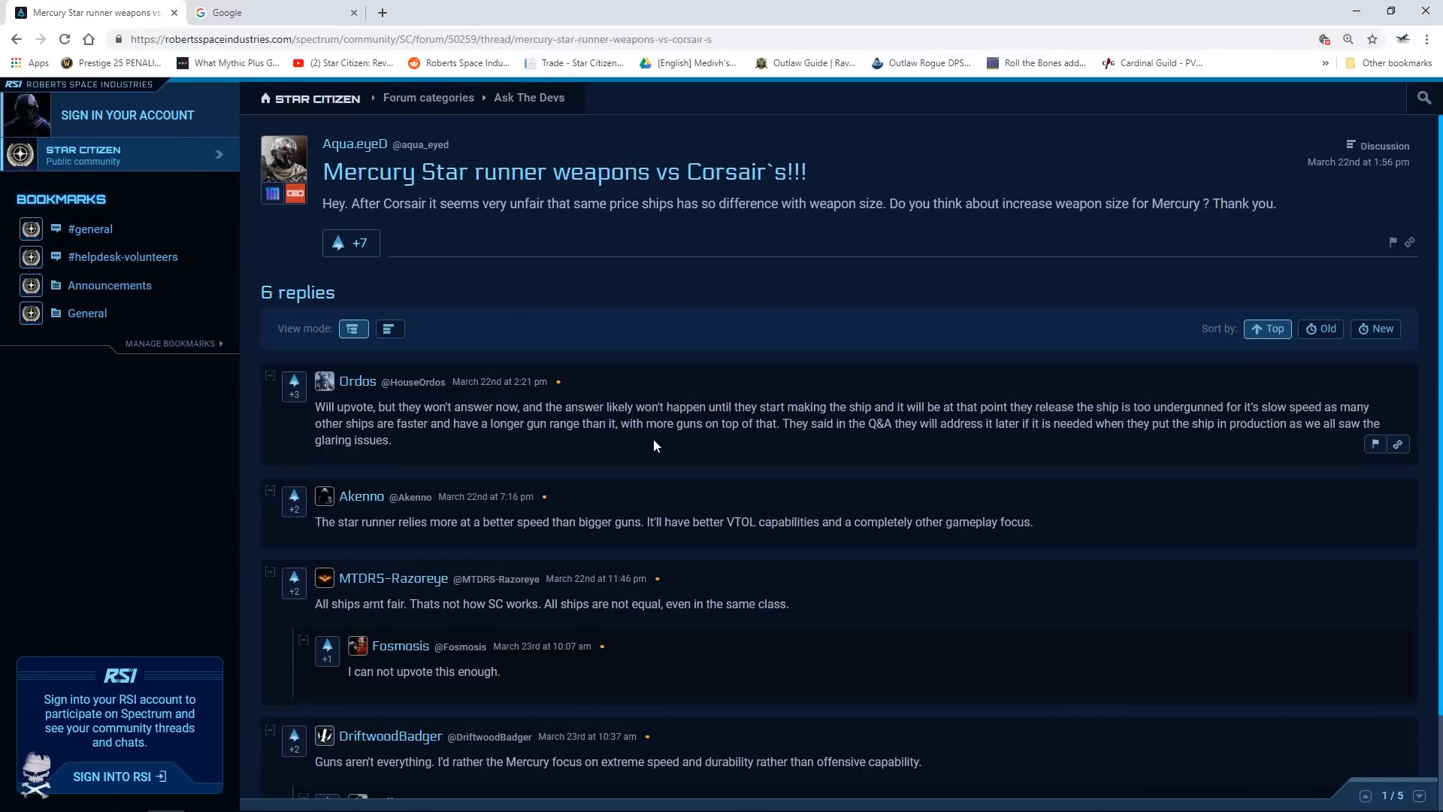
mouse_move(523, 365)
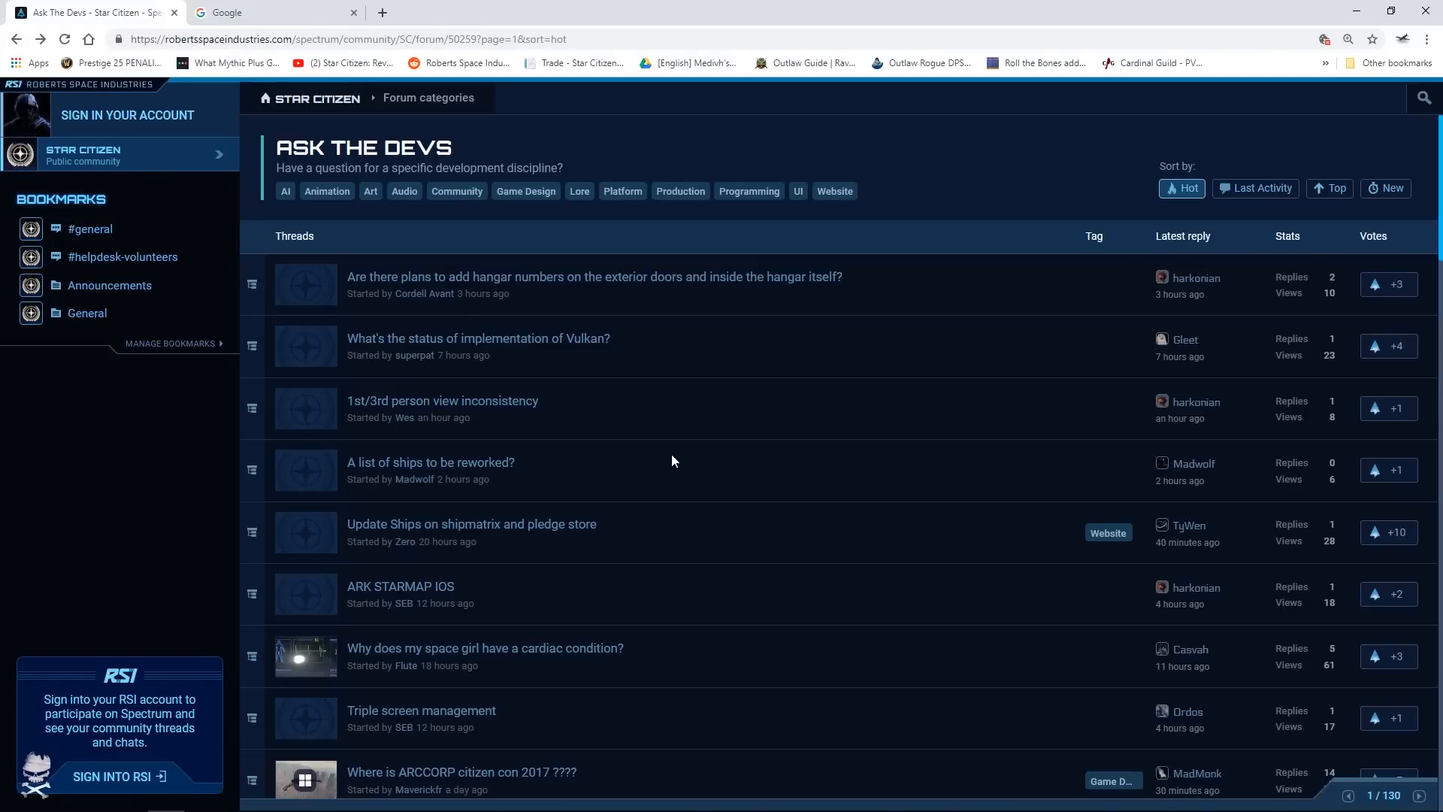
- Find and open the 'Will there be limits of players per server' thread with four replies
scroll("down", 3)
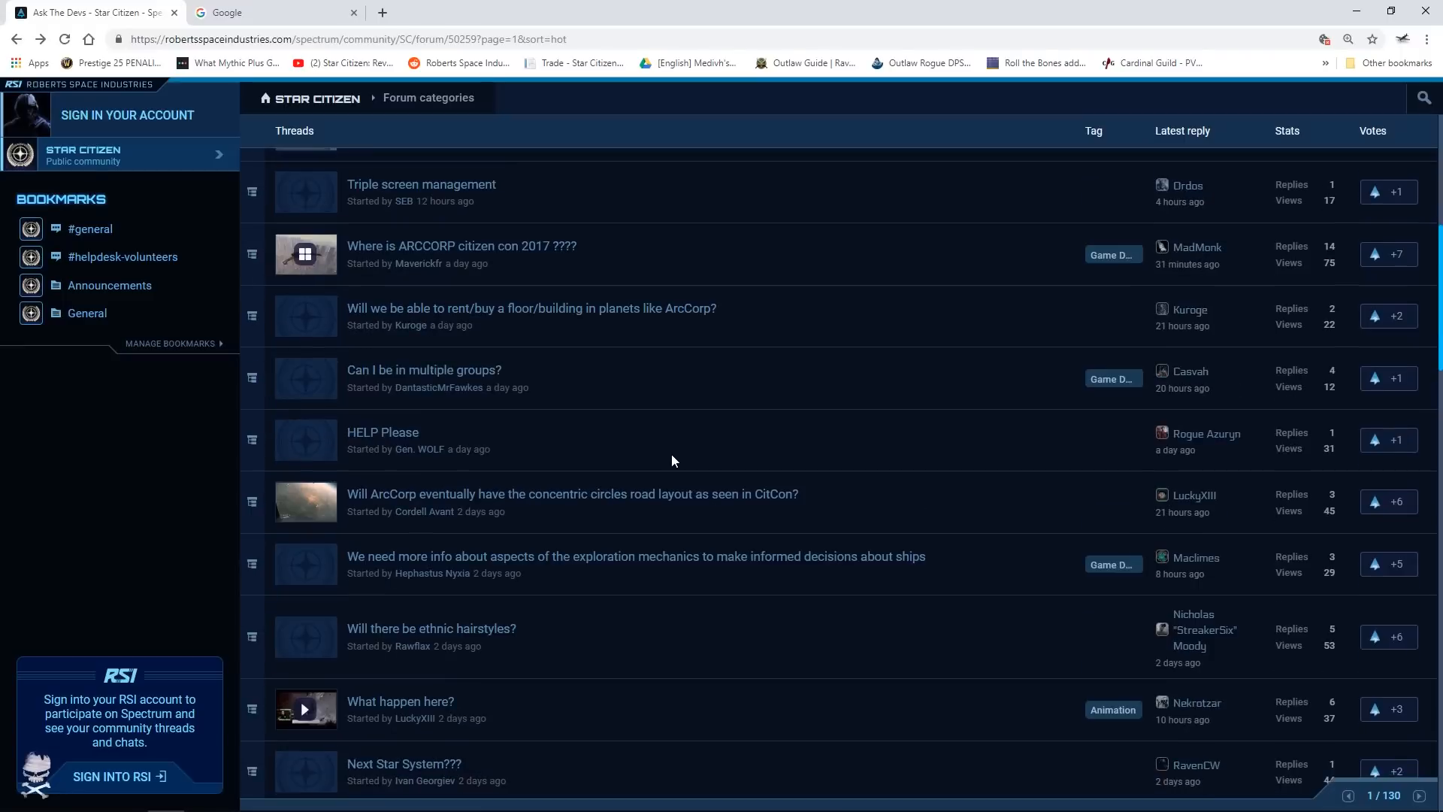
scroll("up", 3)
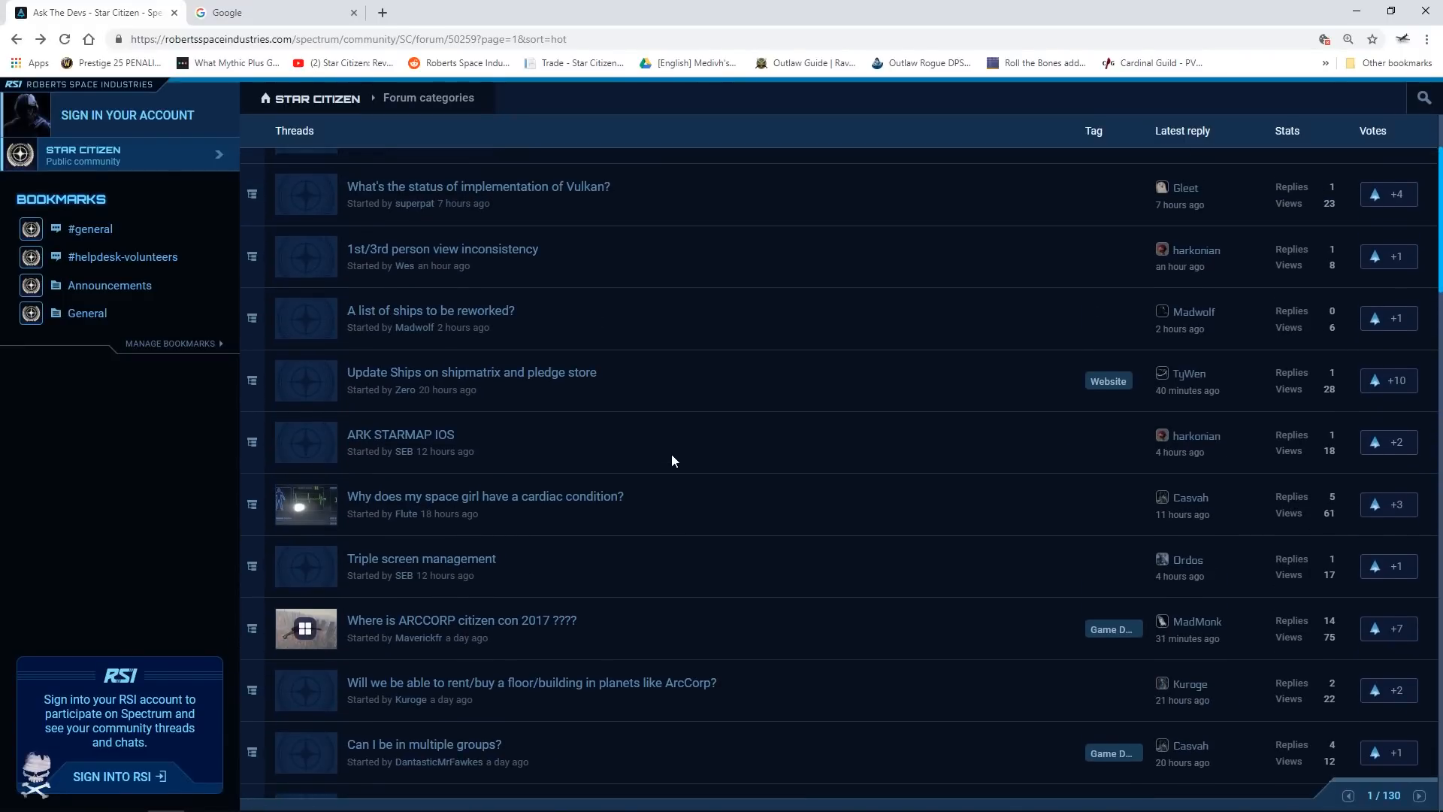
scroll("down", 3)
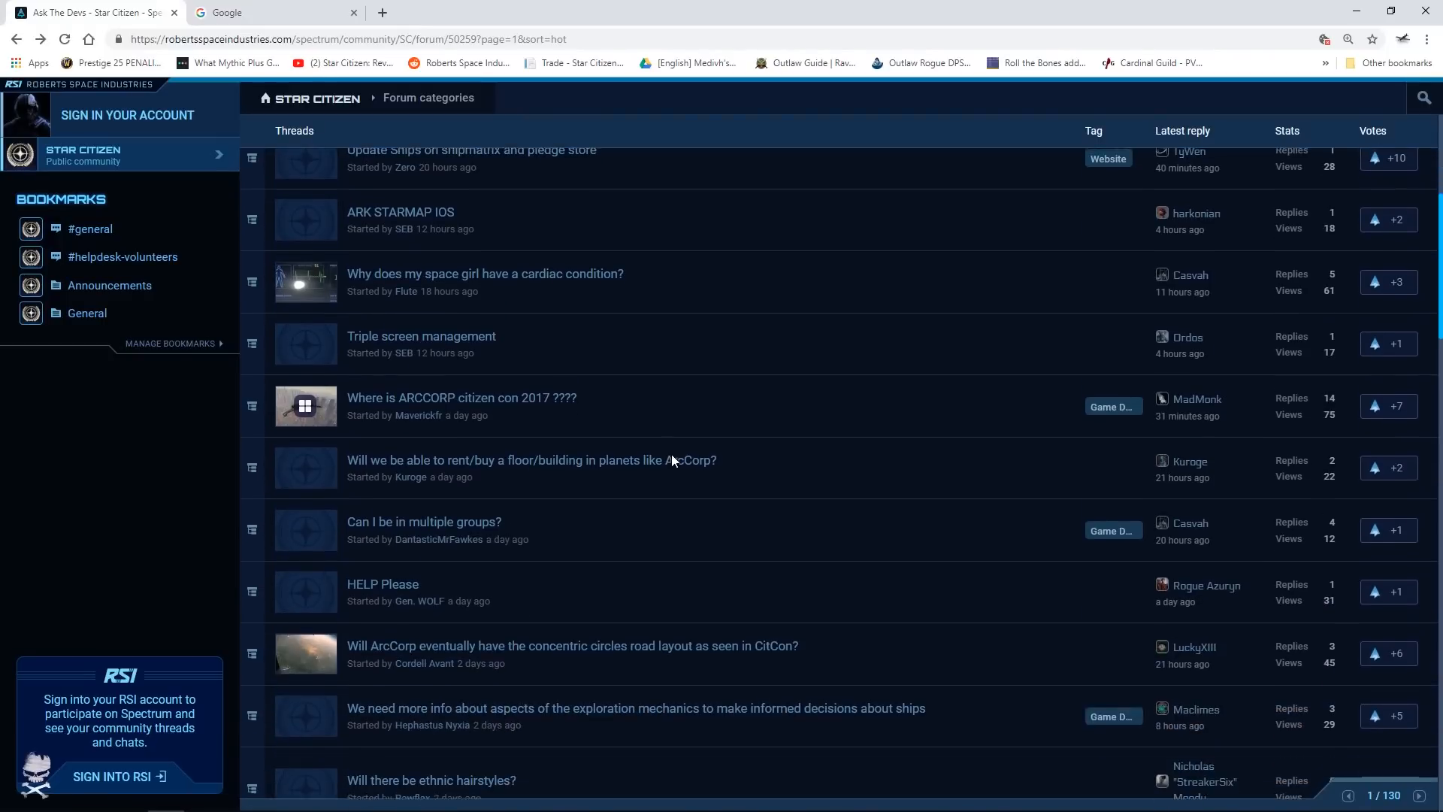
scroll("down", 3)
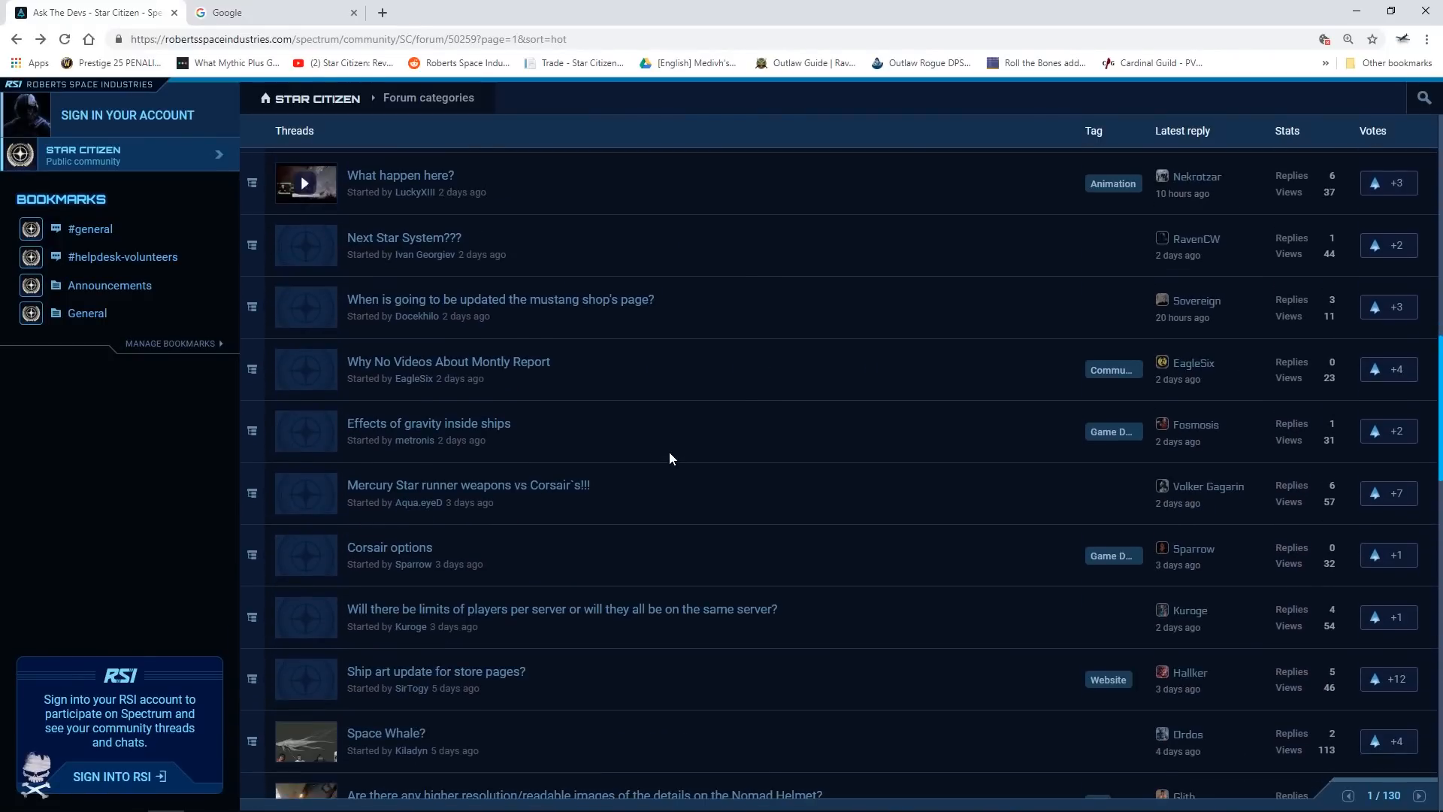
scroll("down", 3)
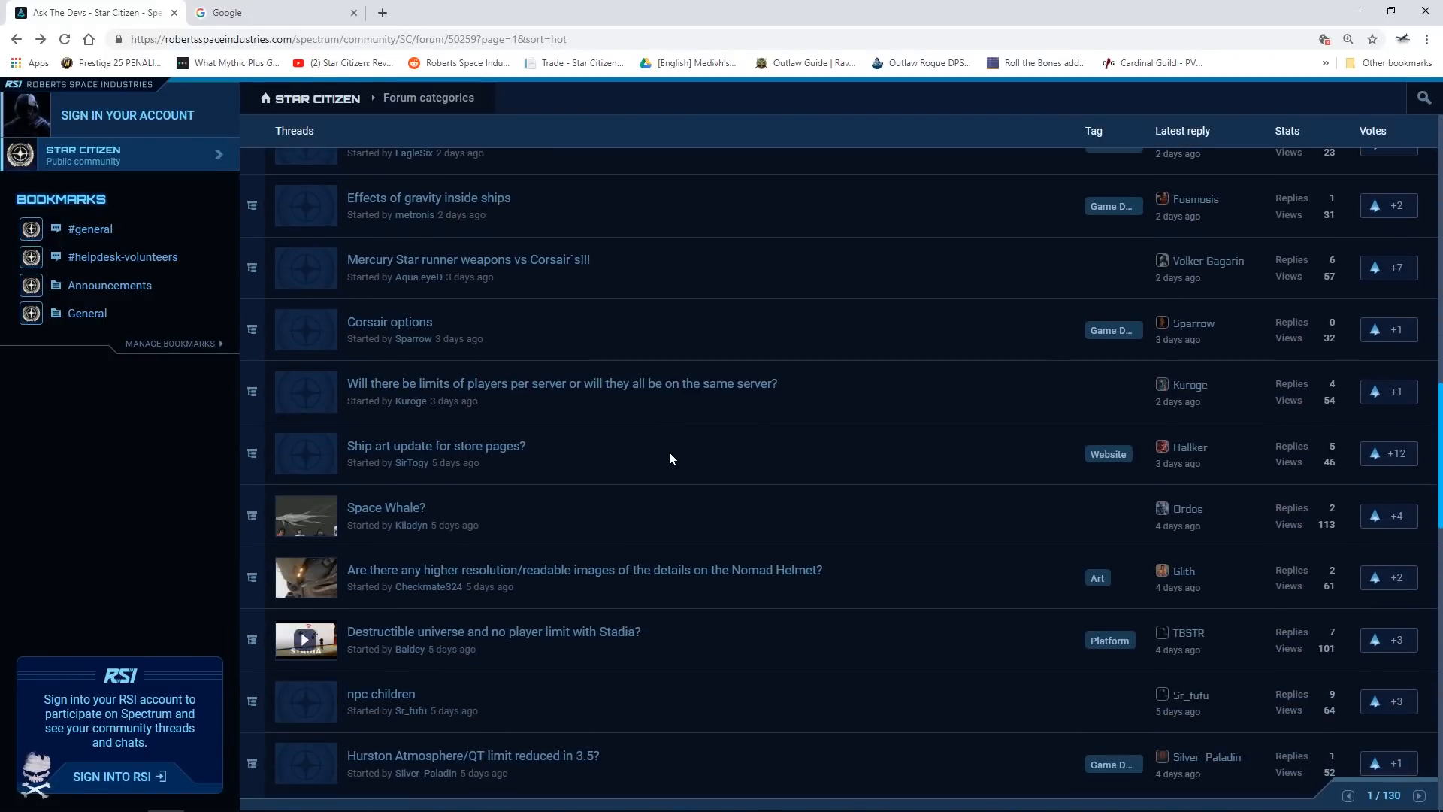
scroll("down", 3)
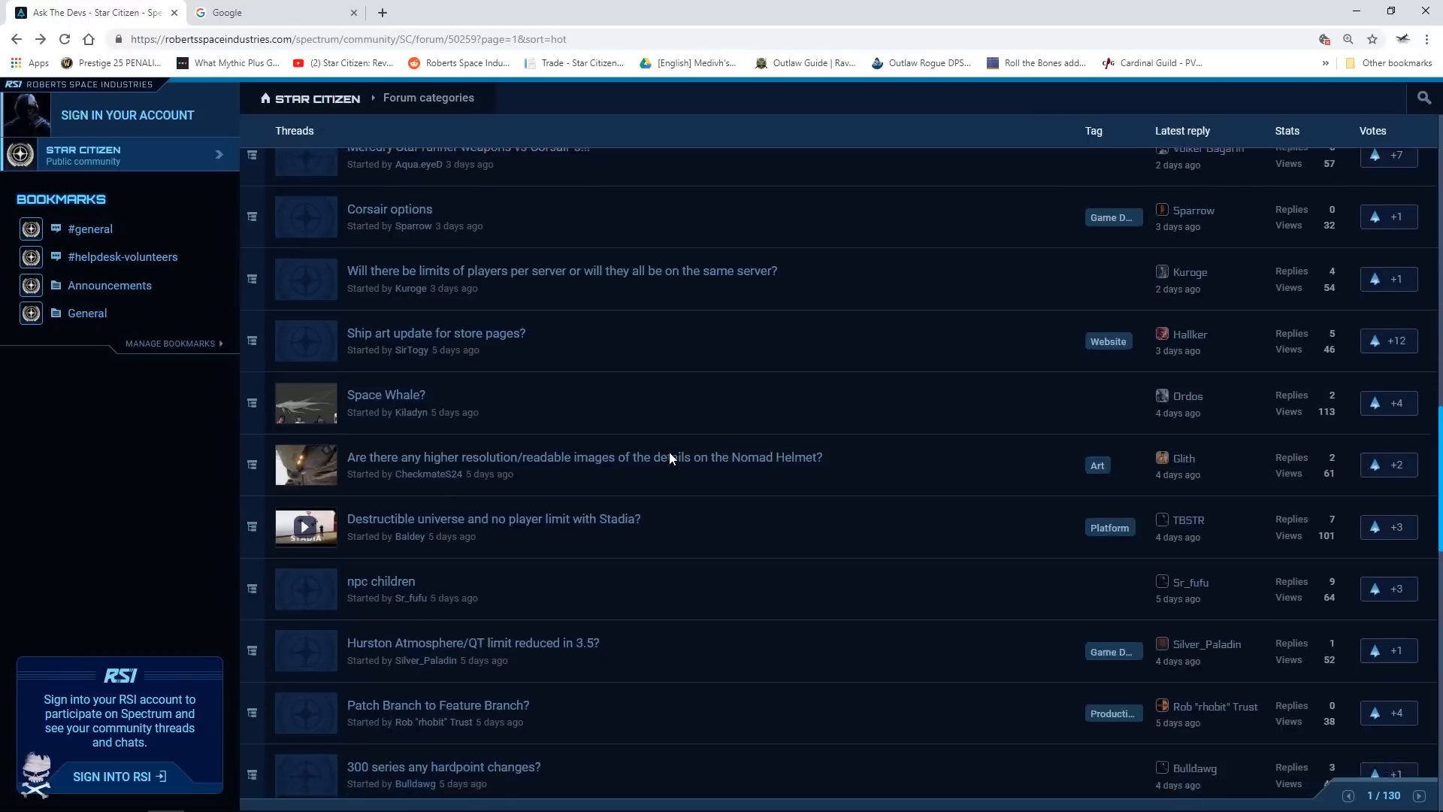
scroll("up", 3)
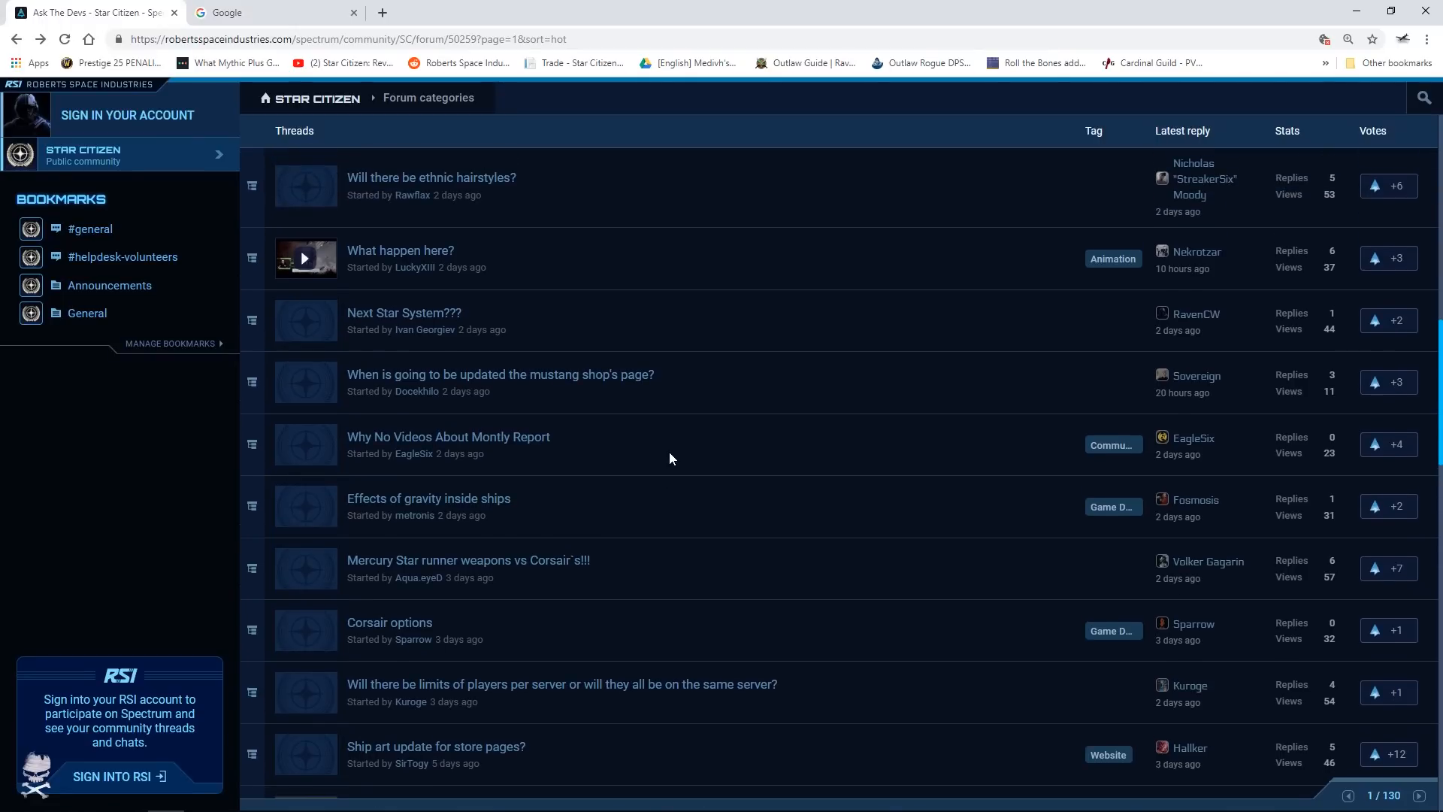
scroll("up", 3)
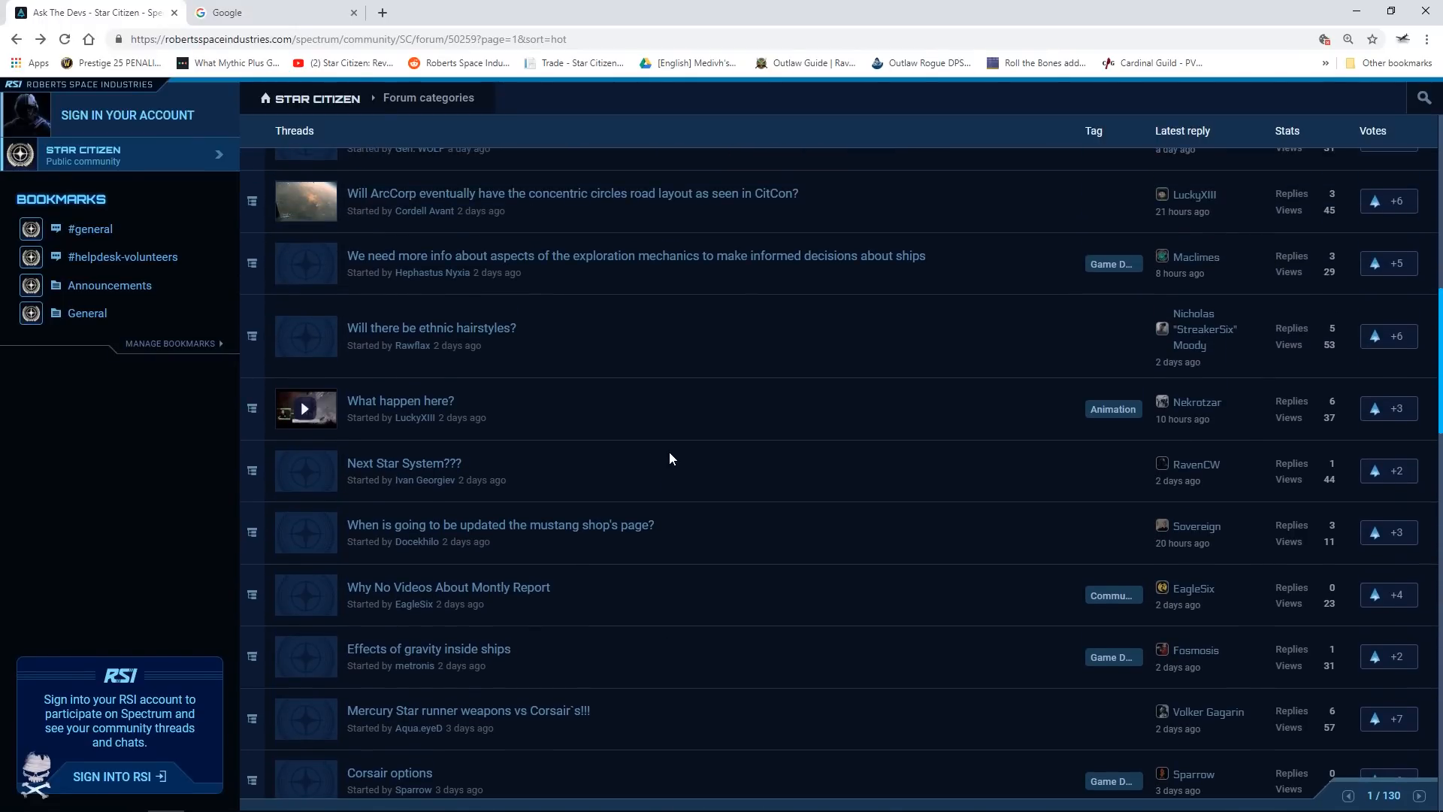
scroll("down", 3)
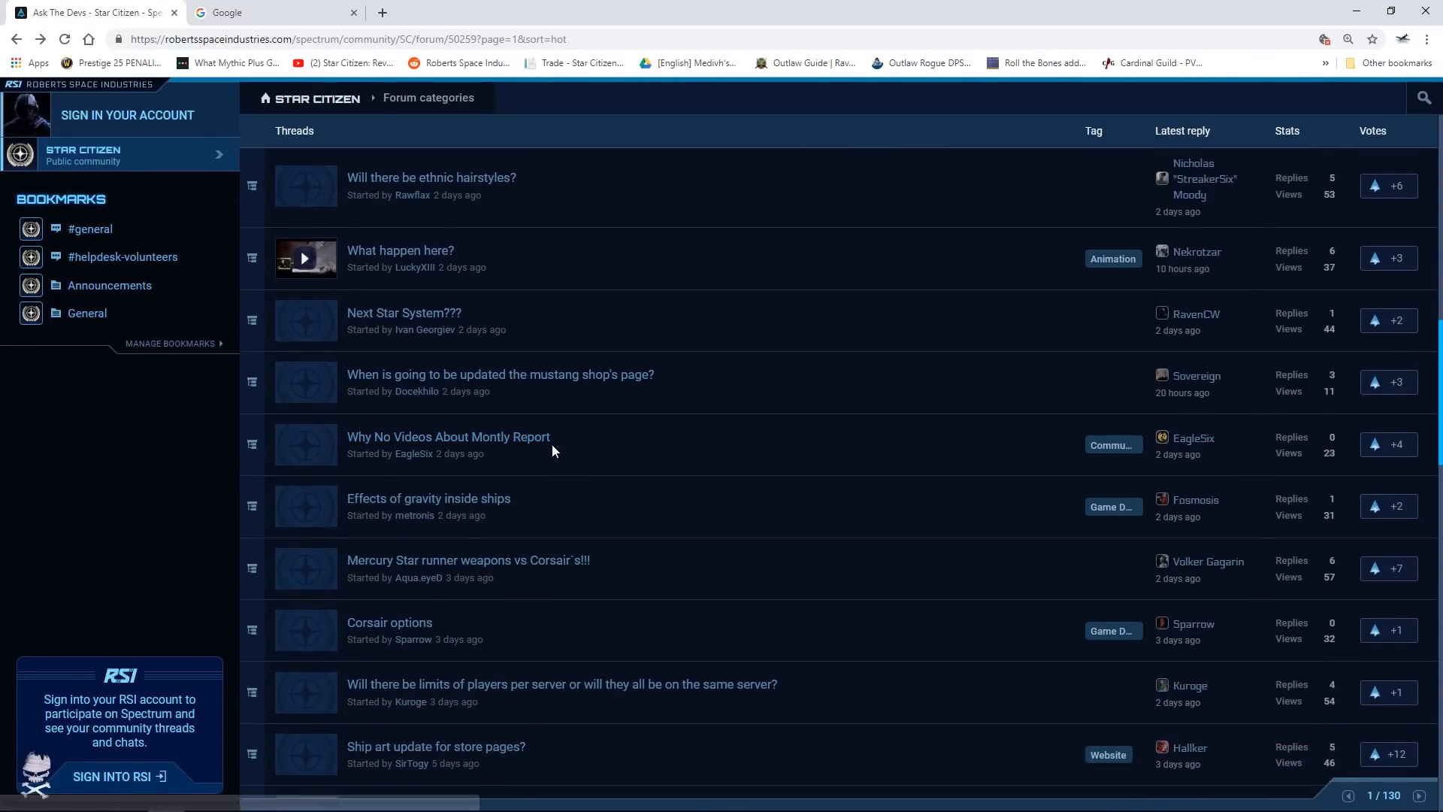
scroll("down", 3)
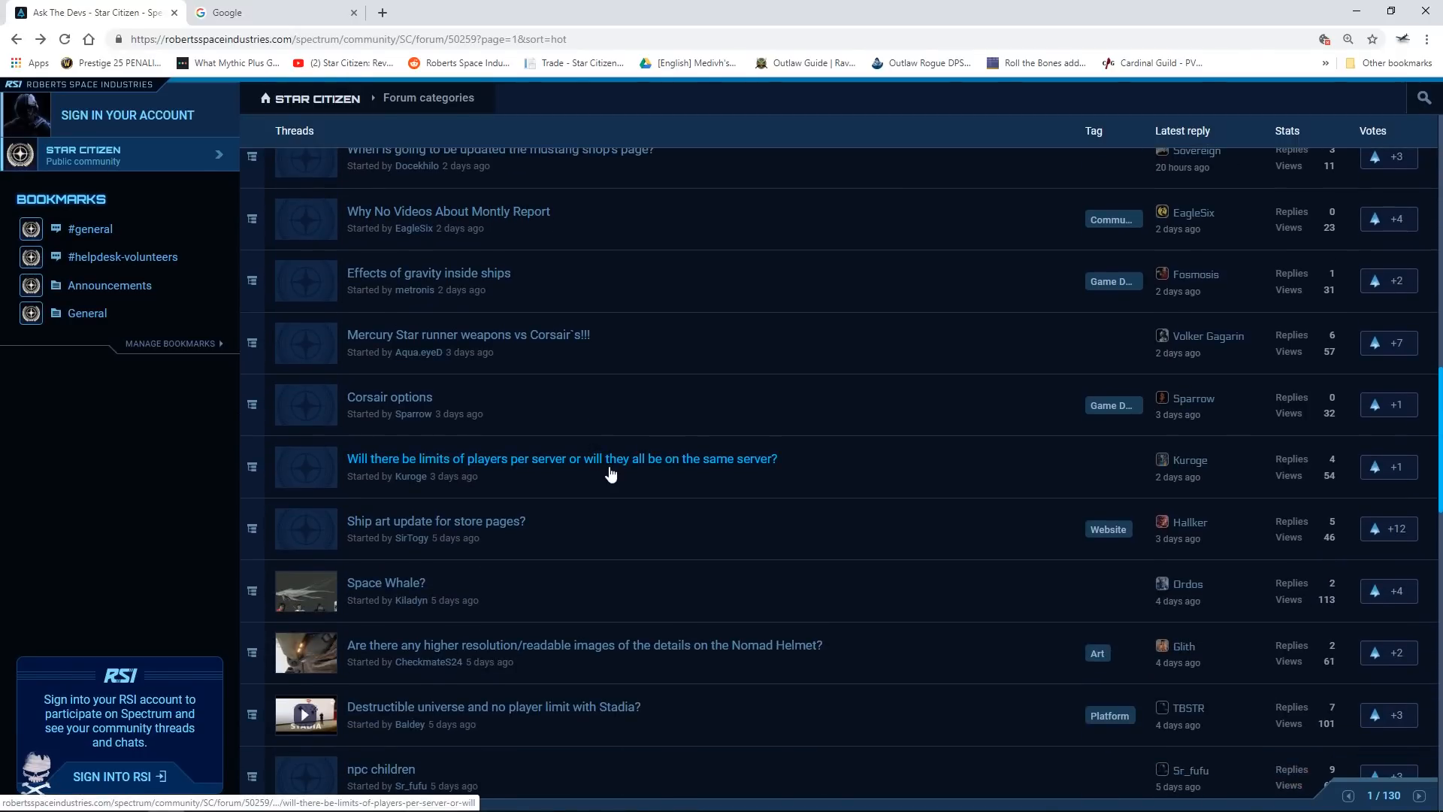
left_click(561, 458)
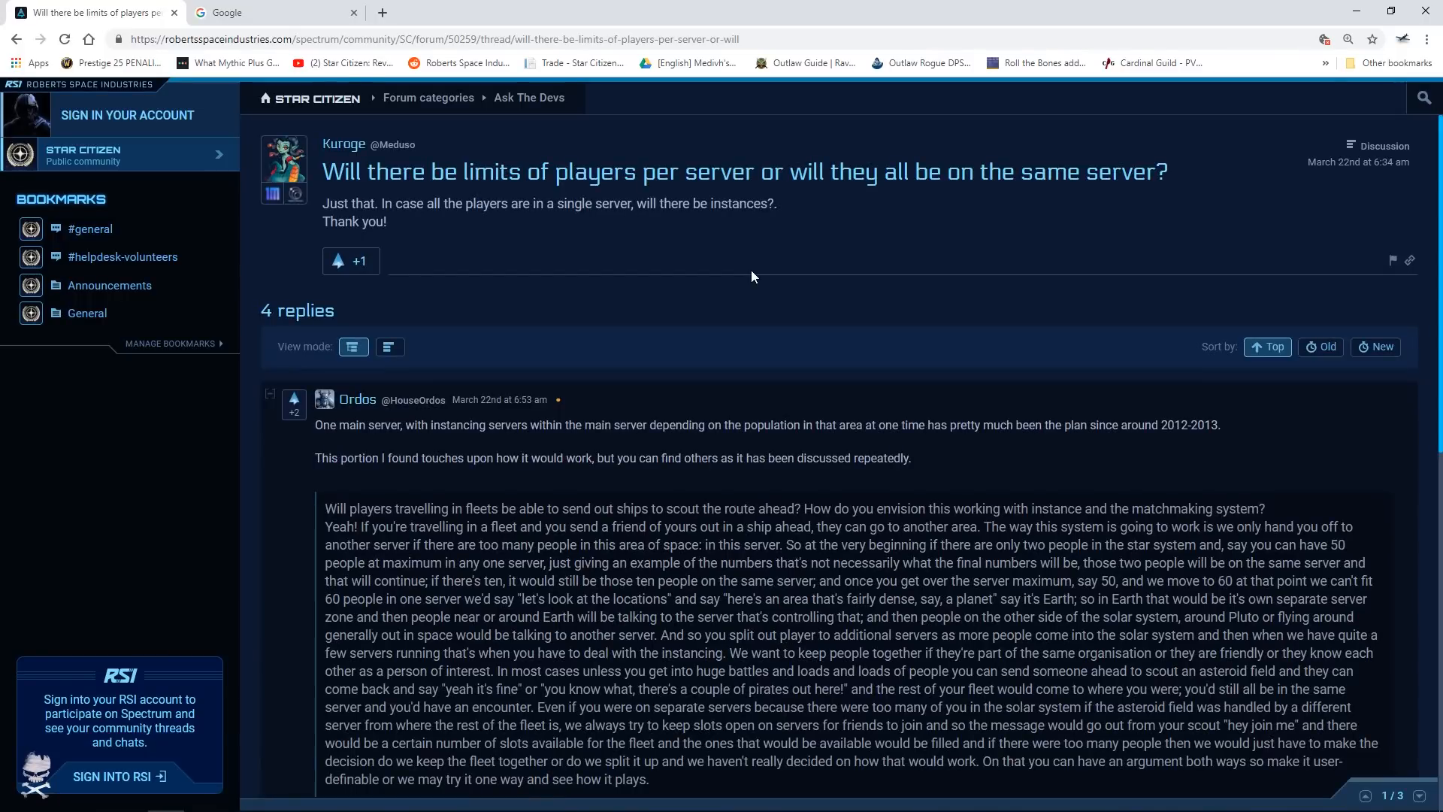